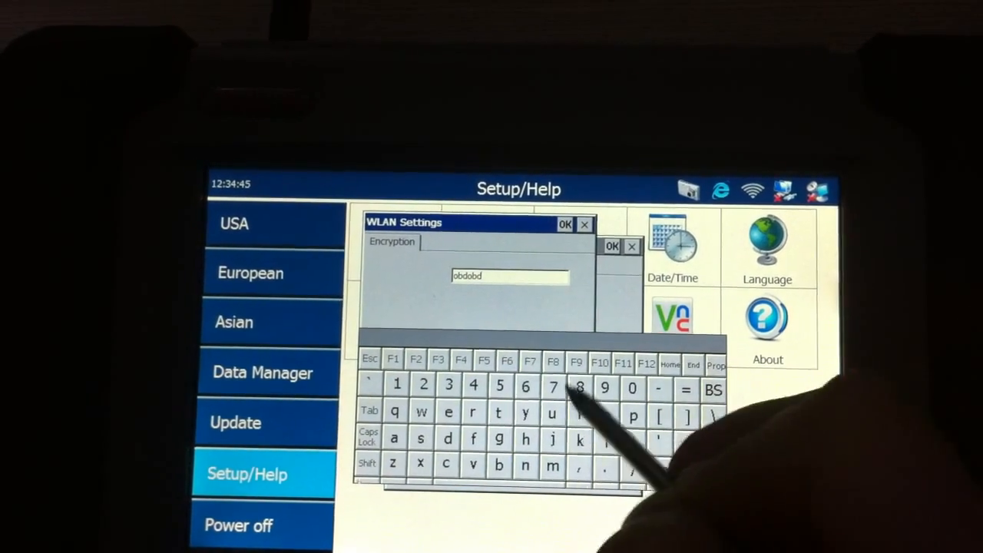
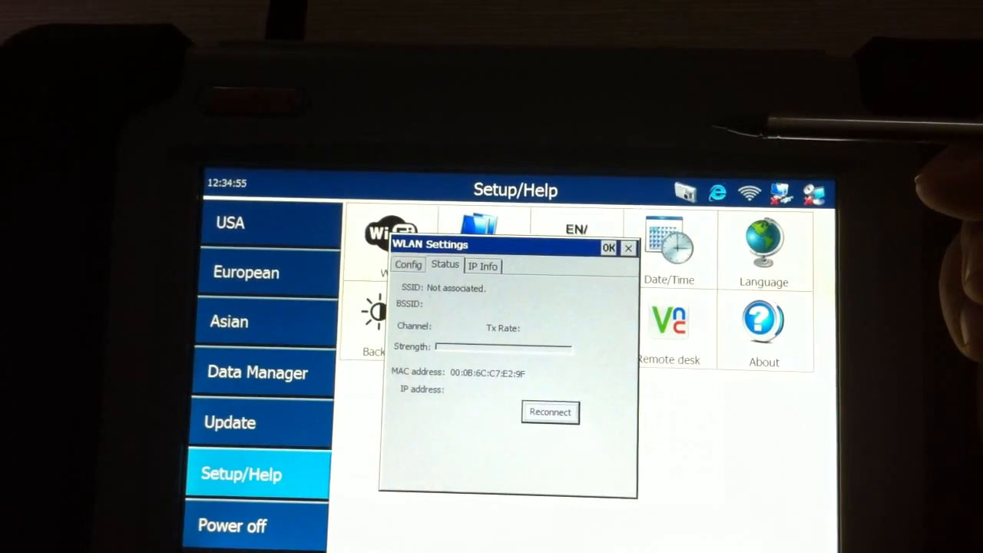
left_click(550, 412)
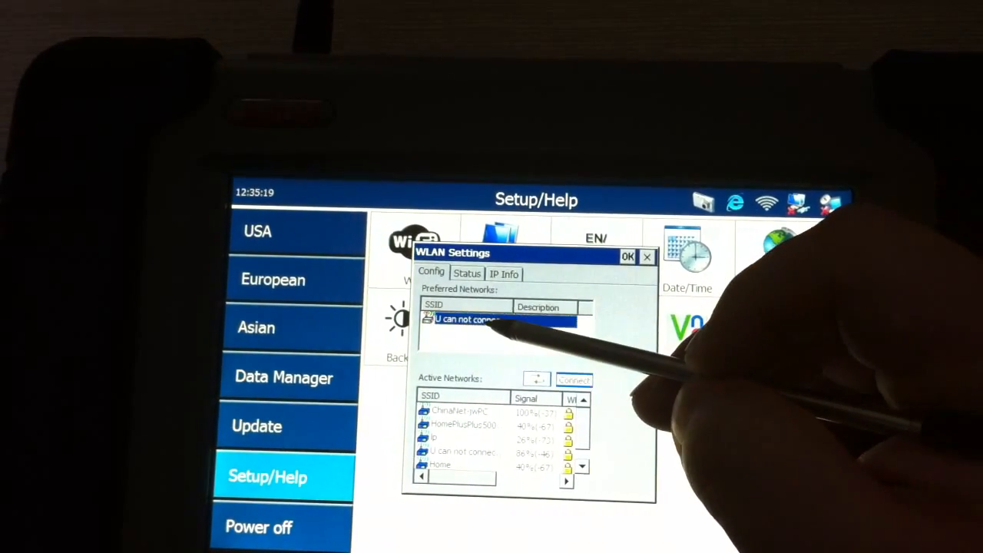
Connect the DS708 to the preferred wireless network, then launch the web browser
right_click(469, 320)
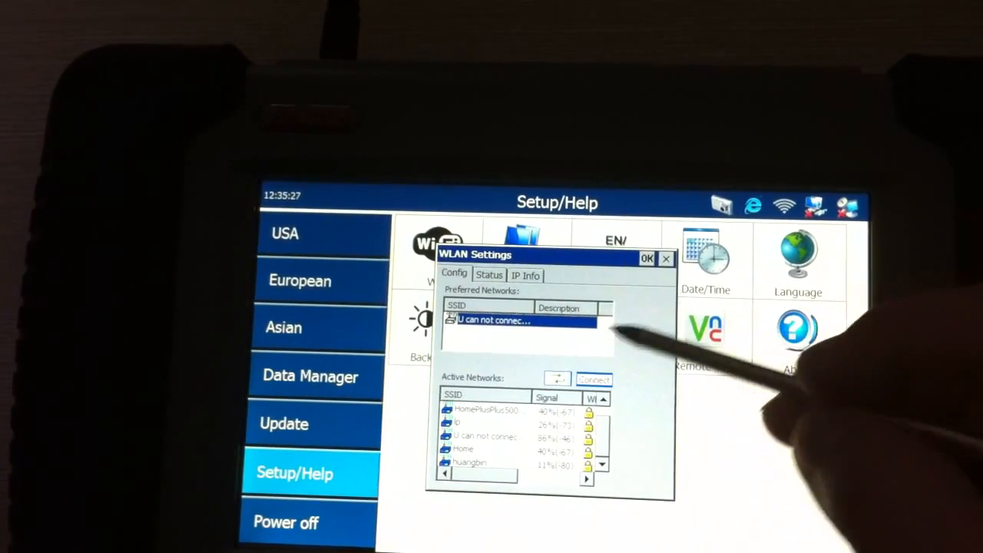
left_click(647, 258)
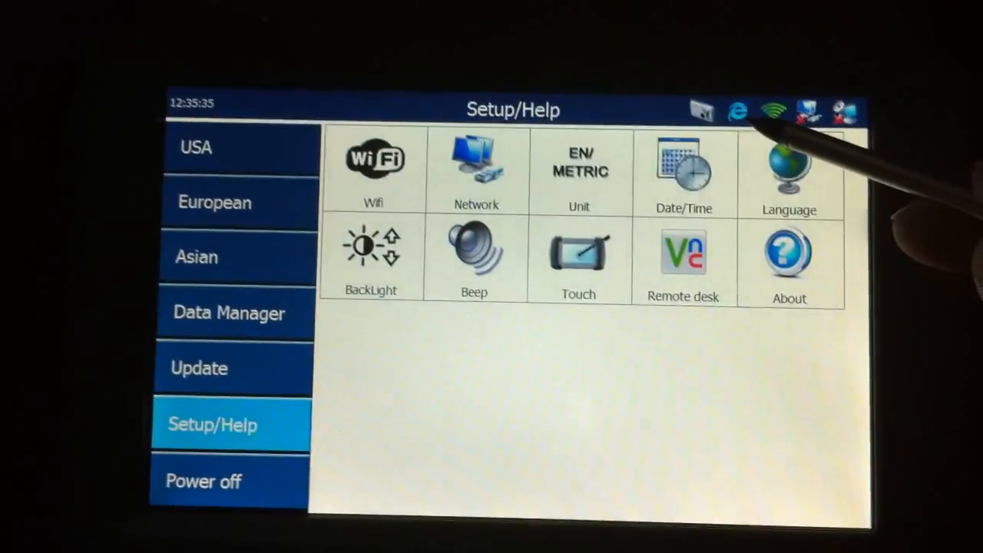
left_click(736, 110)
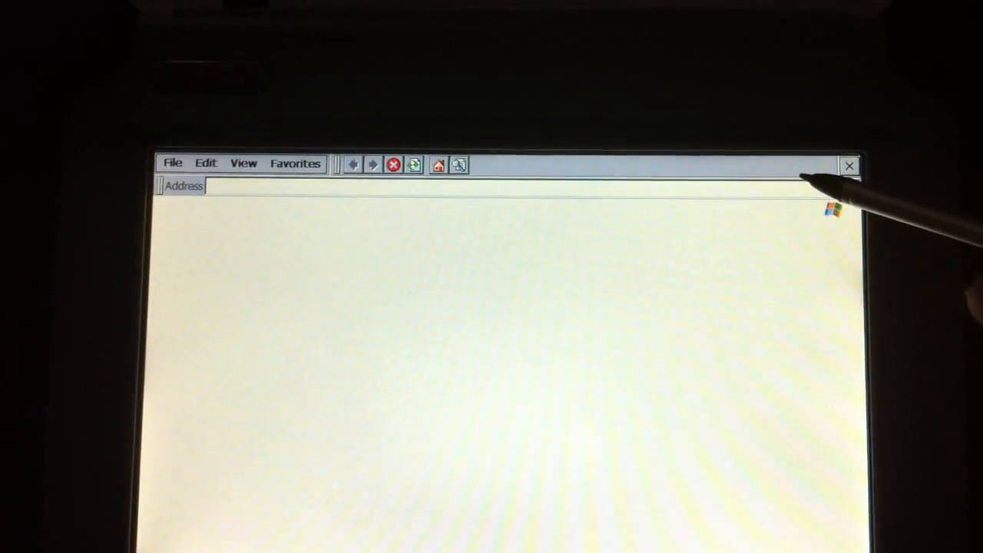
type("http://www.auteltech.com/")
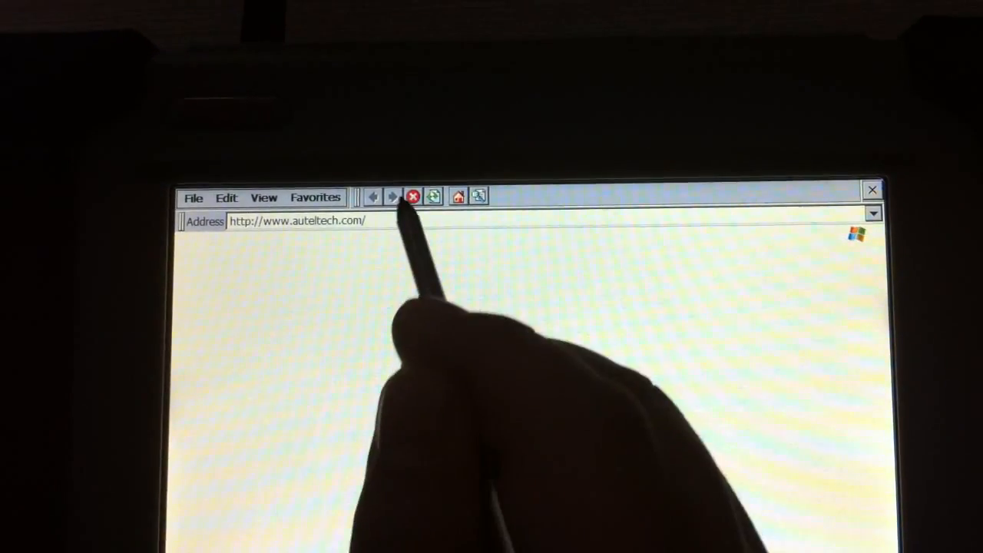
left_click(298, 221)
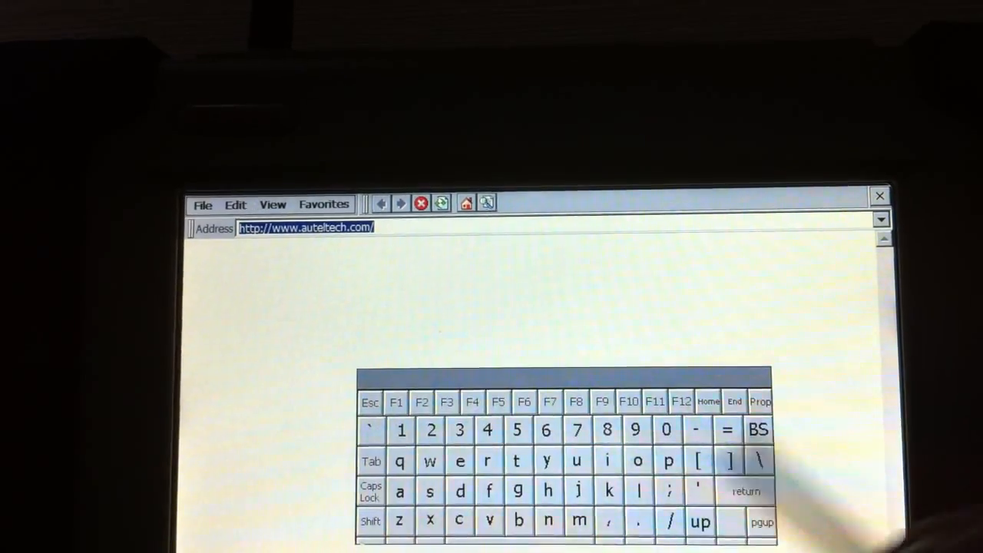